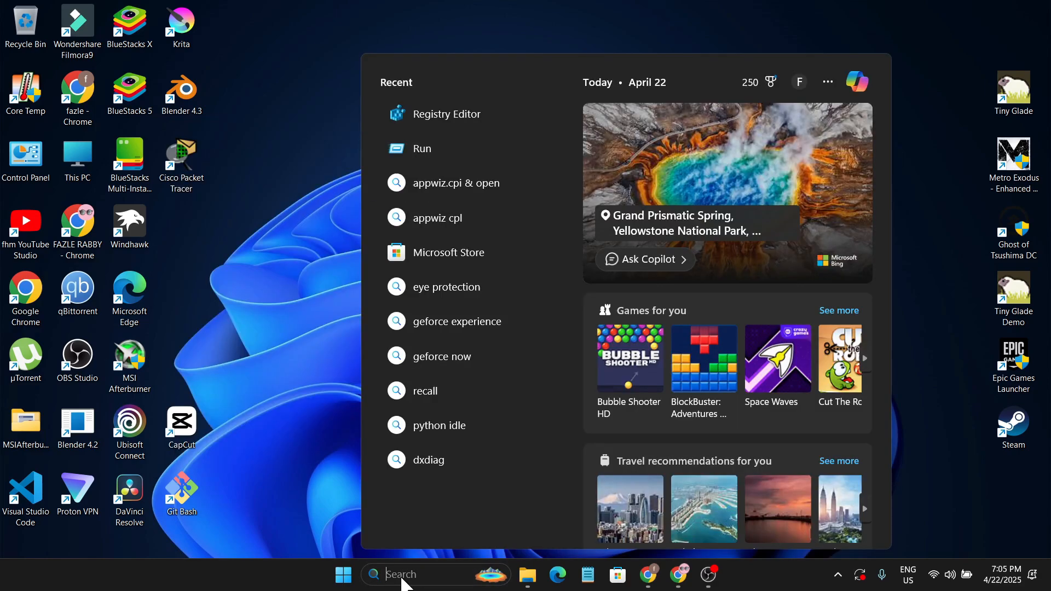
Search for regedit and launch Registry Editor from the results.
text(regedit)
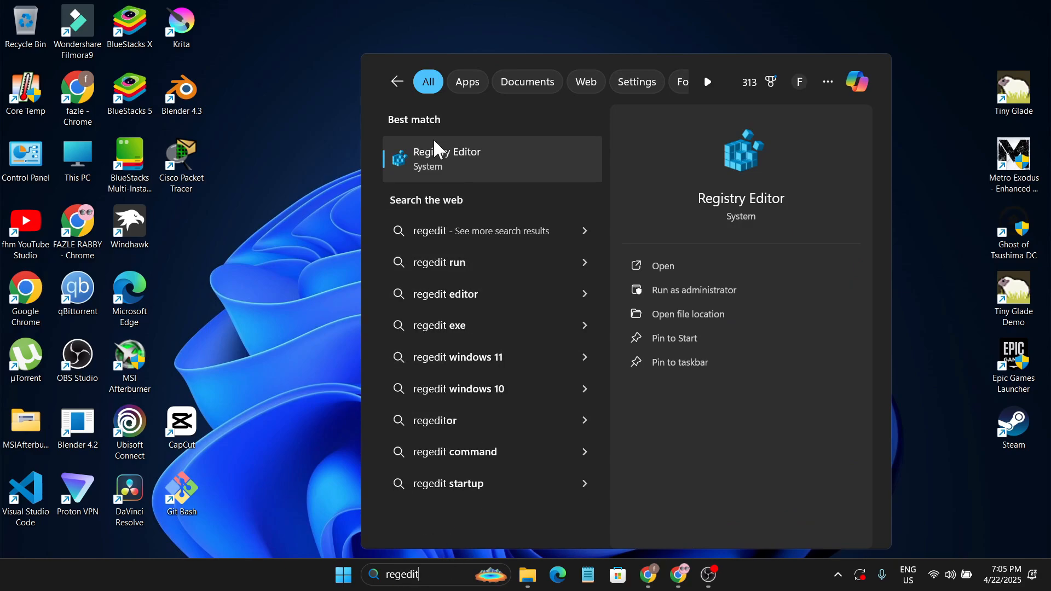
mouse_move(479, 181)
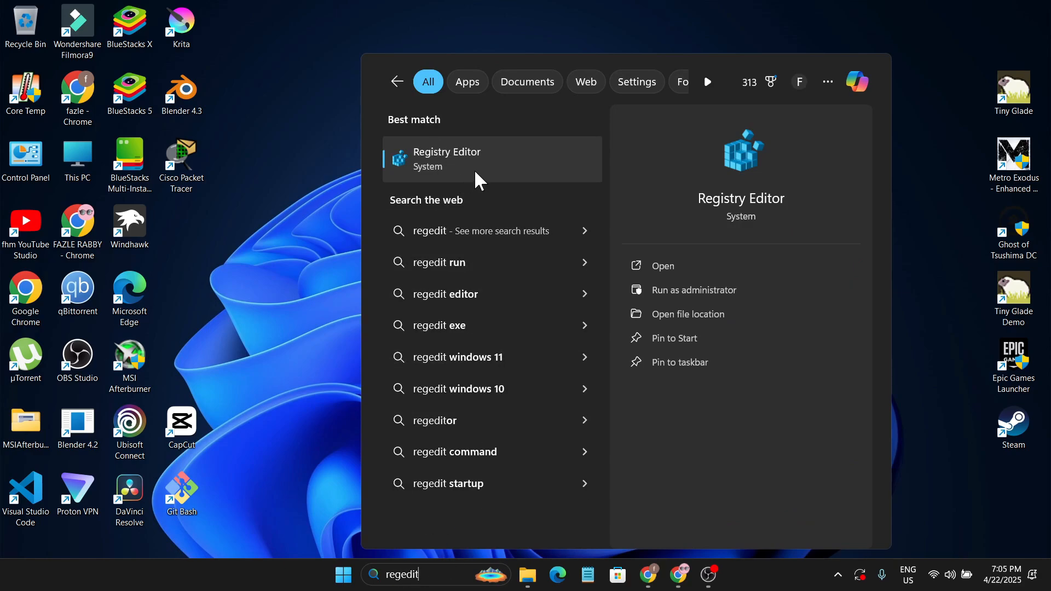
click(661, 265)
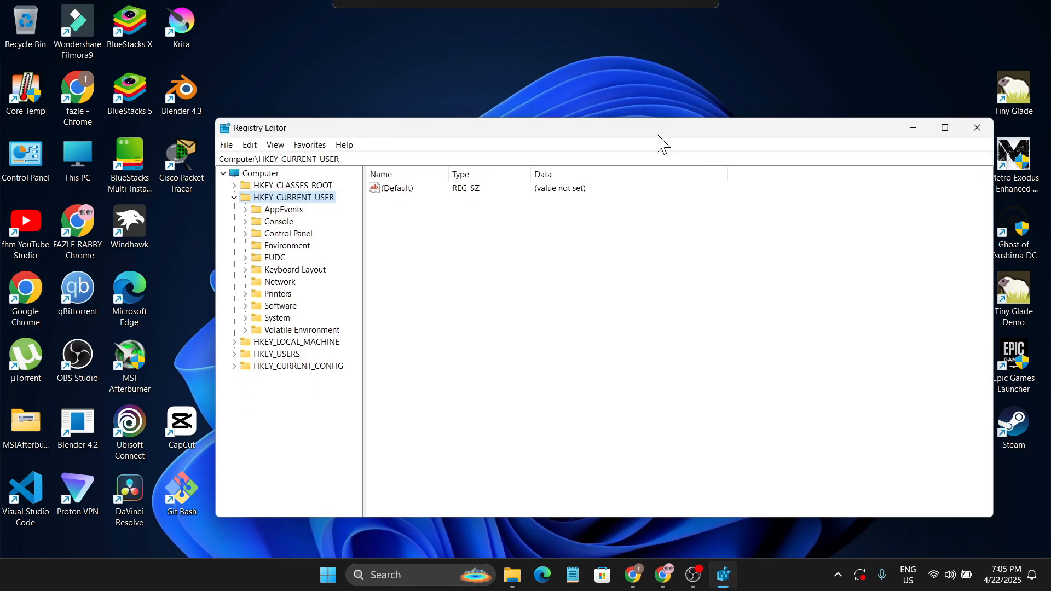
Expand HKEY_CURRENT_USER\Software\Microsoft\Windows\CurrentVersion and select the GameDVR key.
click(233, 197)
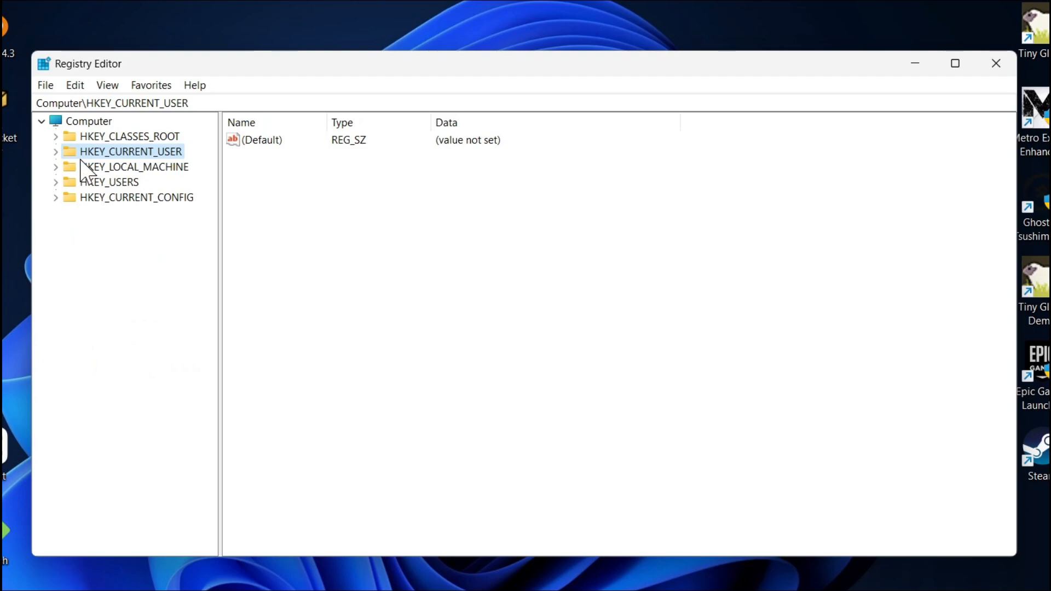
click(57, 151)
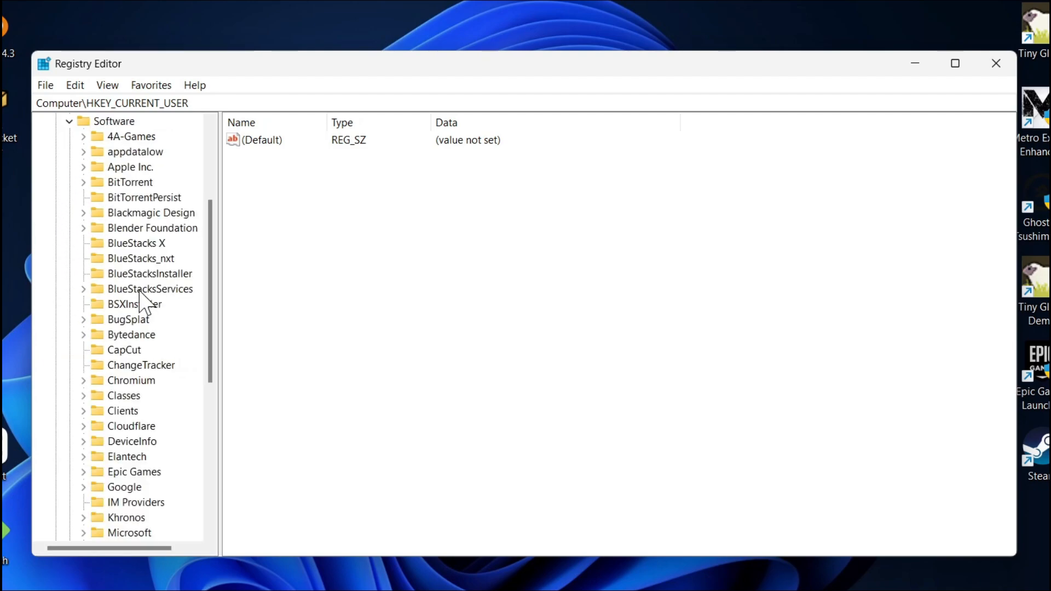
scroll(down, 3)
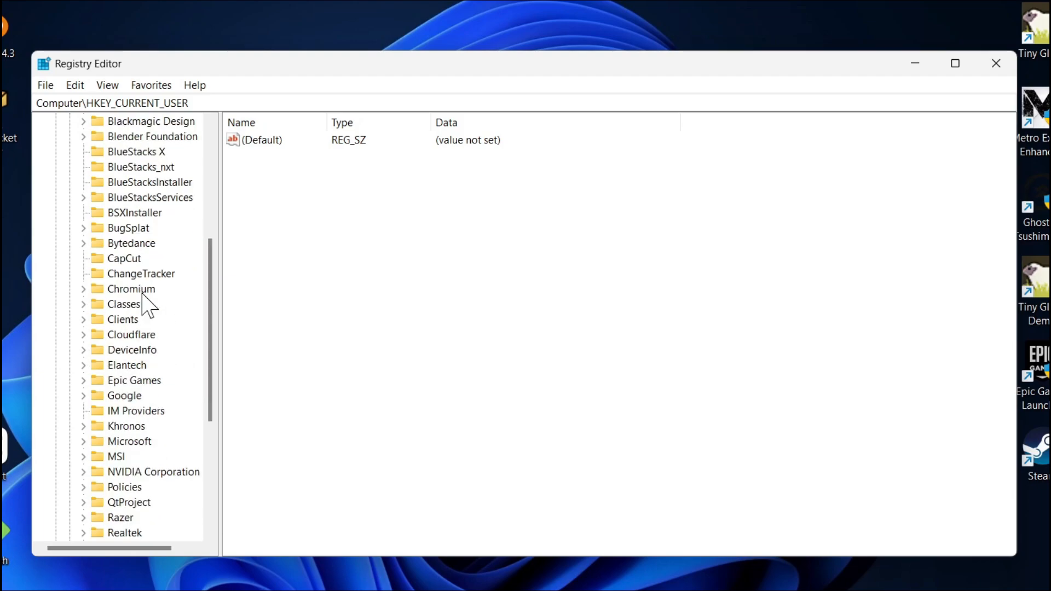
scroll(down, 3)
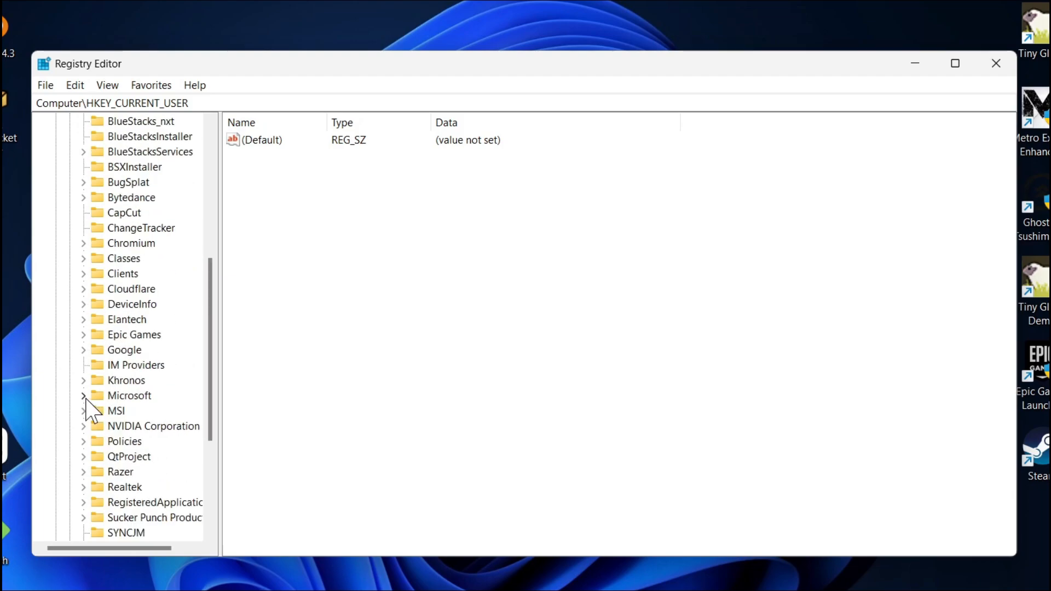
click(83, 395)
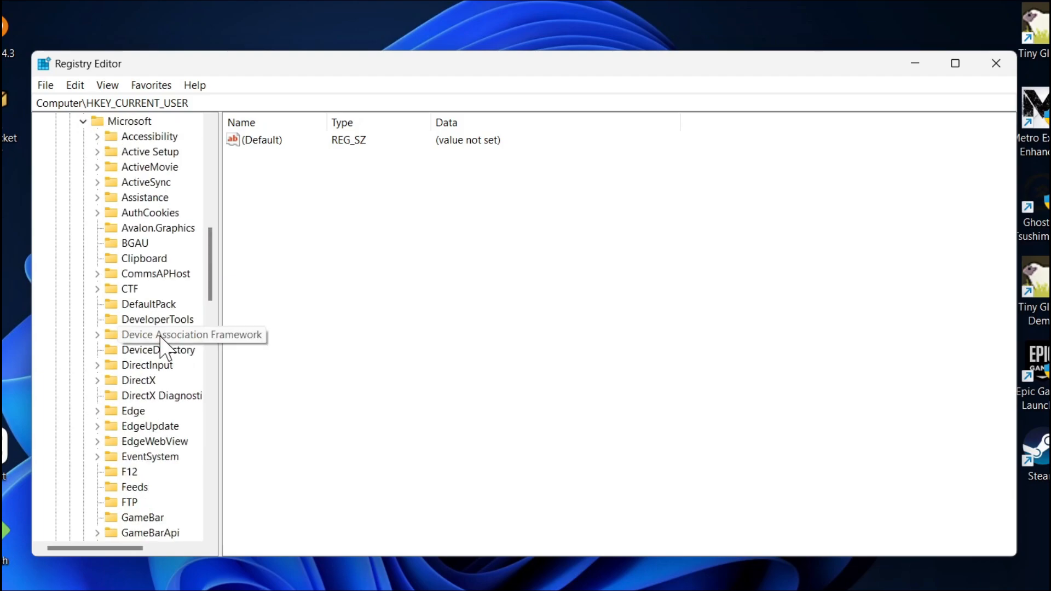
scroll(down, 3)
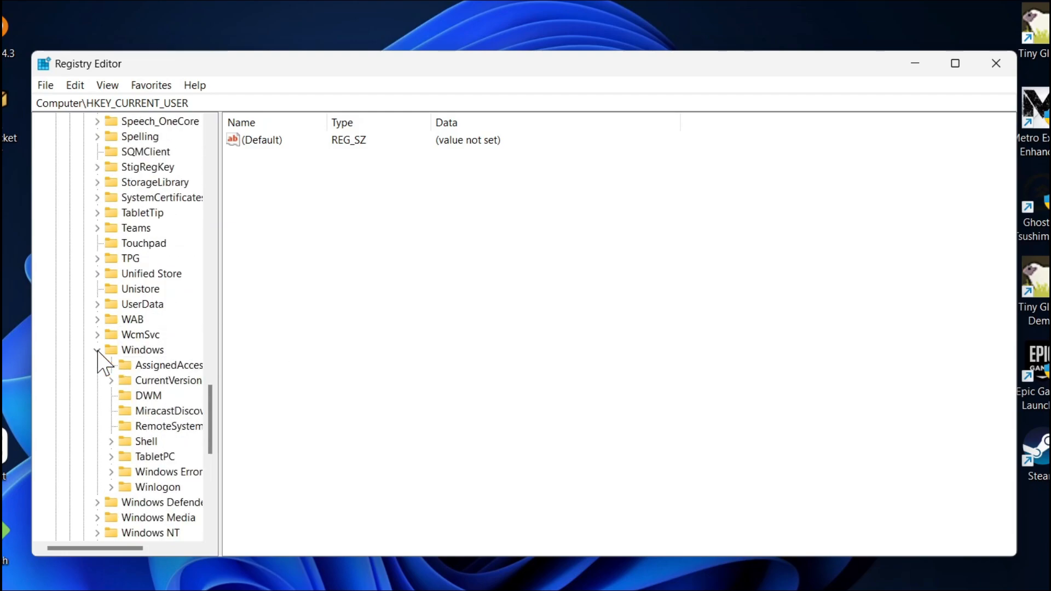
mouse_move(118, 394)
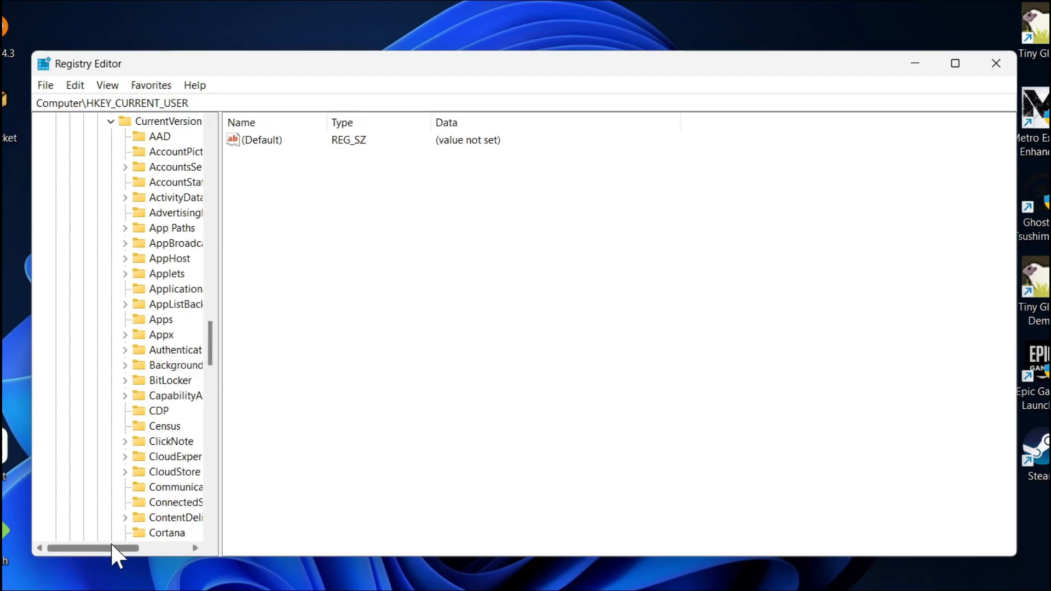
scroll(down, 3)
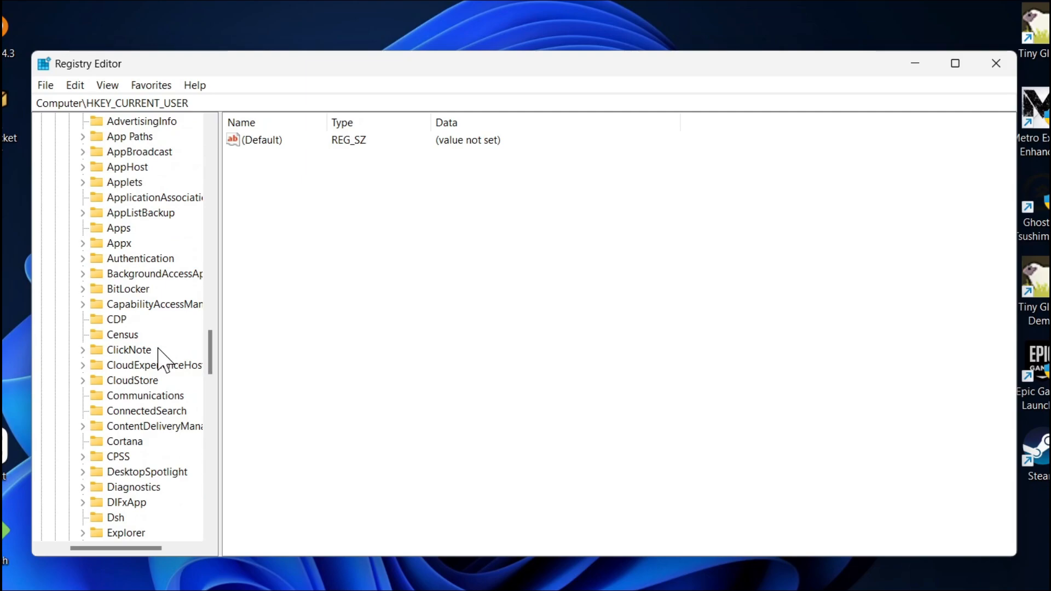
scroll(down, 3)
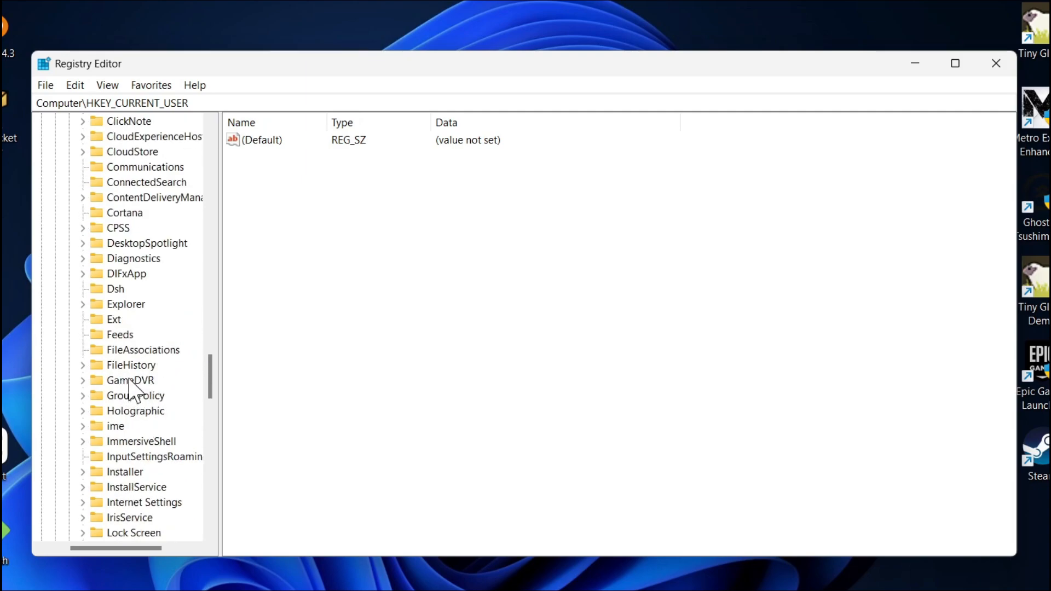
click(129, 380)
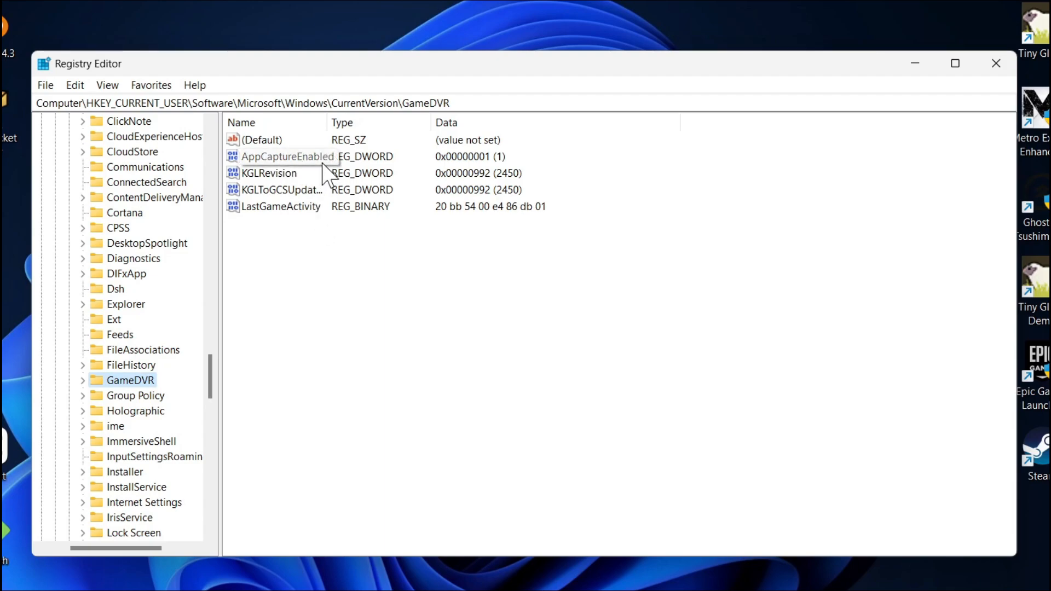
Change AppCaptureEnabled's value data from 1 to 0.
click(287, 156)
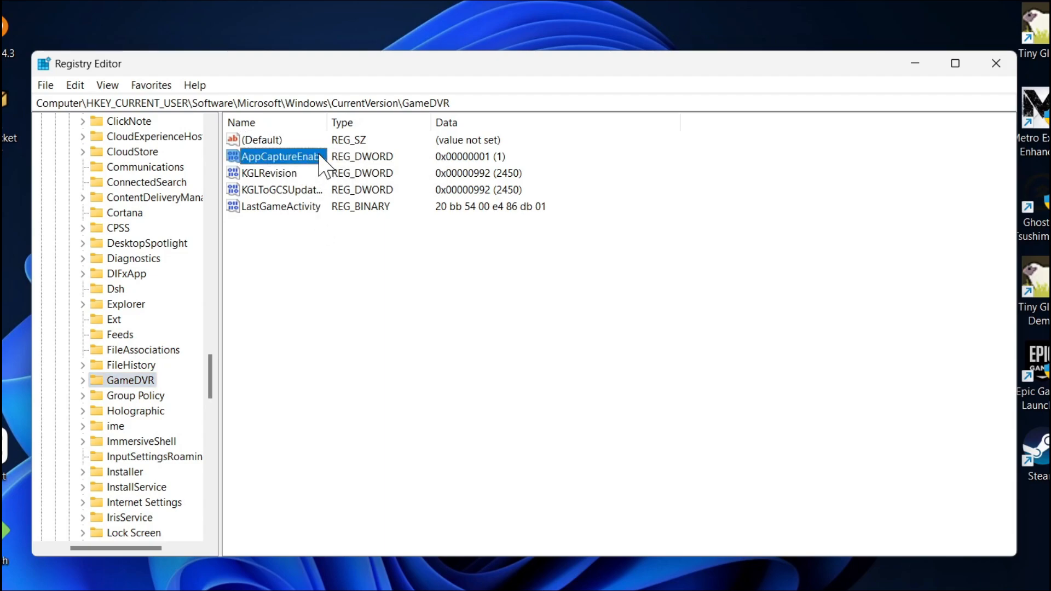
right_click(278, 156)
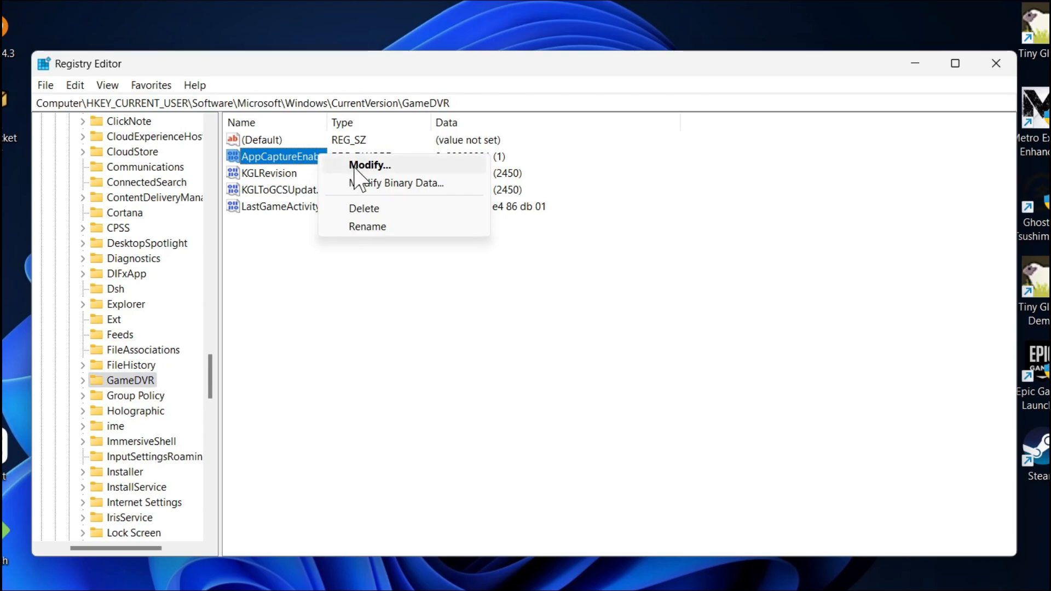
click(370, 165)
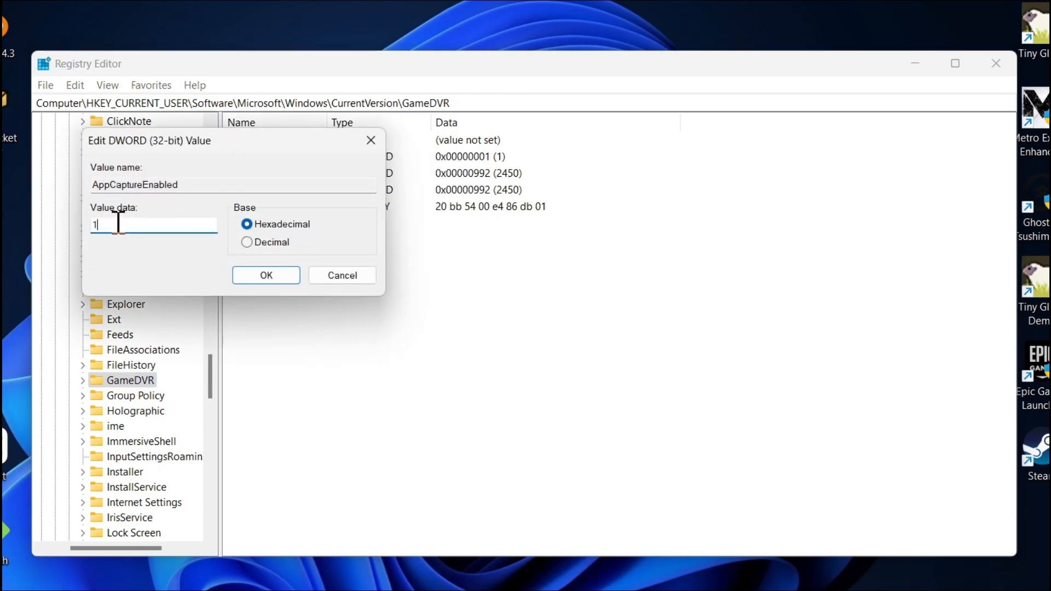
text(0)
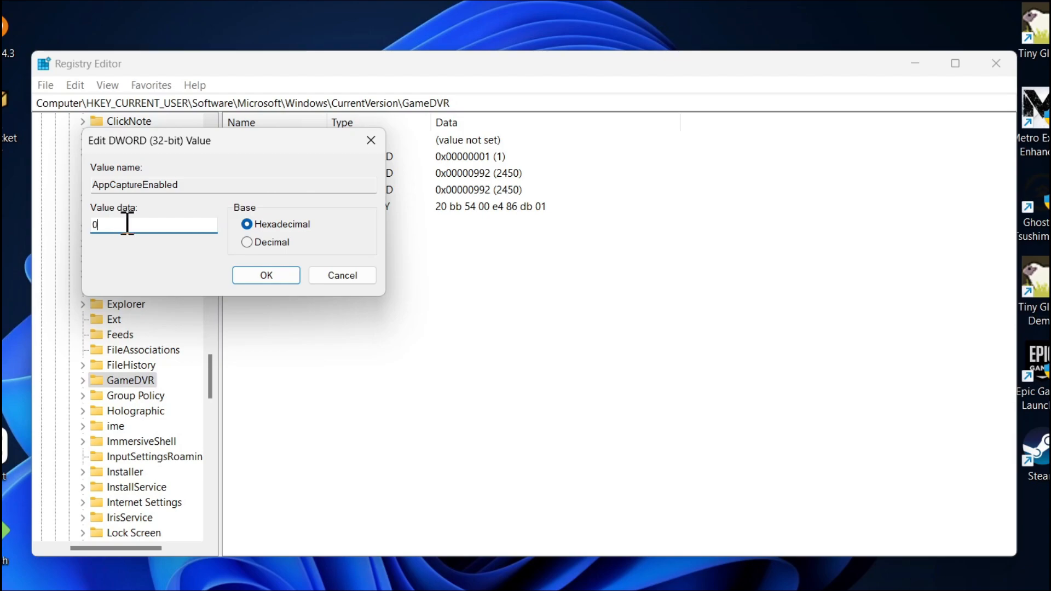
click(265, 275)
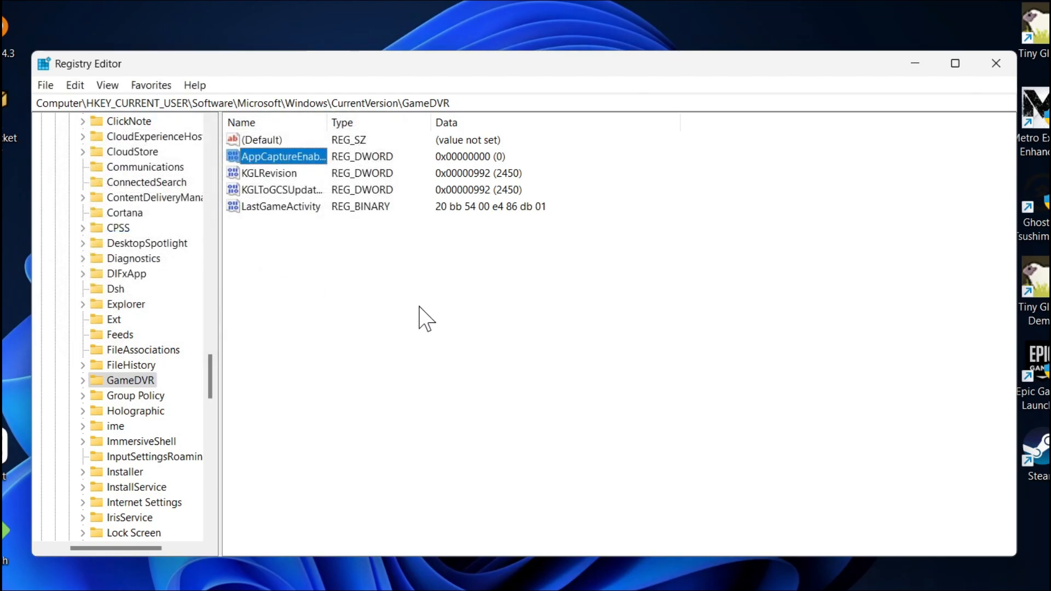
mouse_move(322, 177)
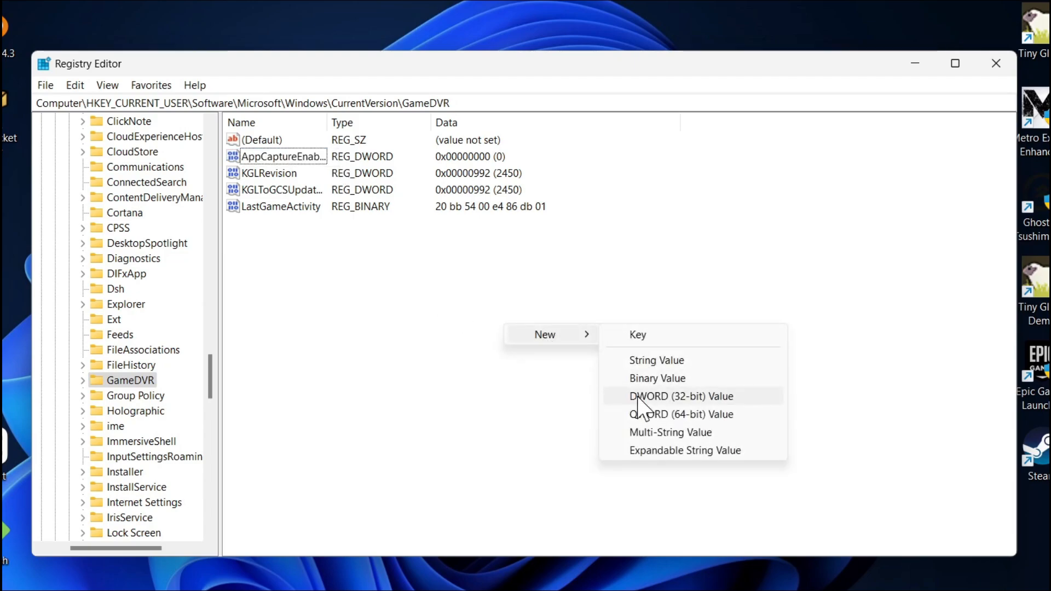
Create a new DWORD (32-bit) value in GameDVR and dismiss the rename error, leaving New Value #1.
click(680, 397)
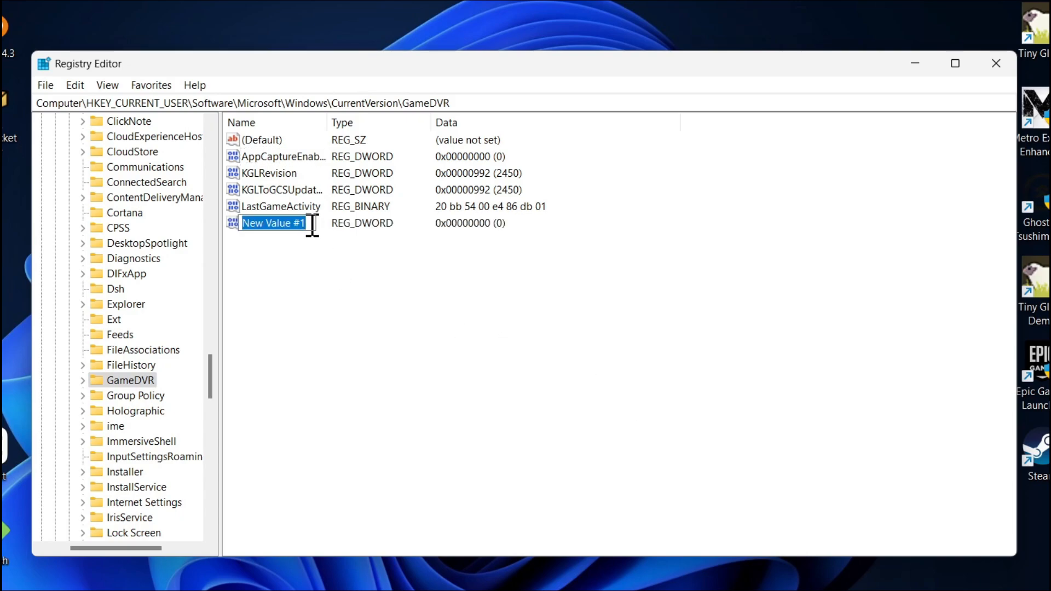
text(App)
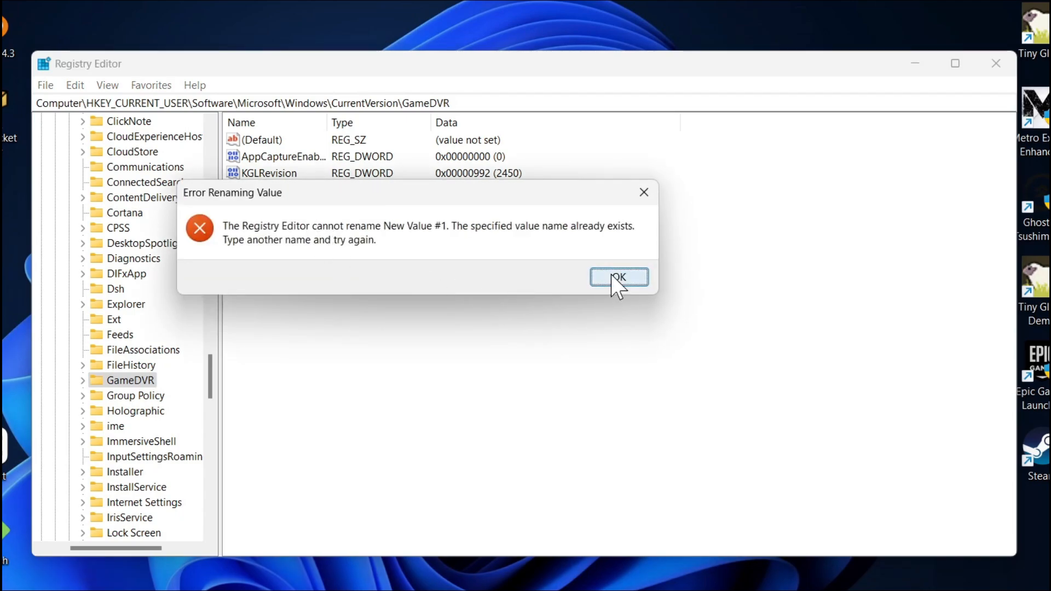
click(617, 278)
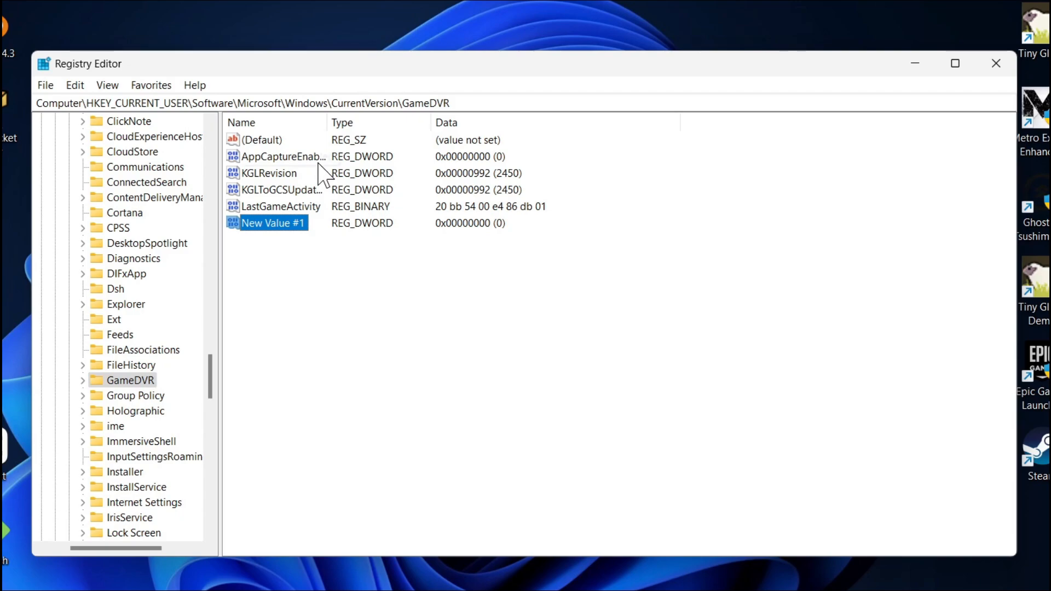
mouse_move(338, 230)
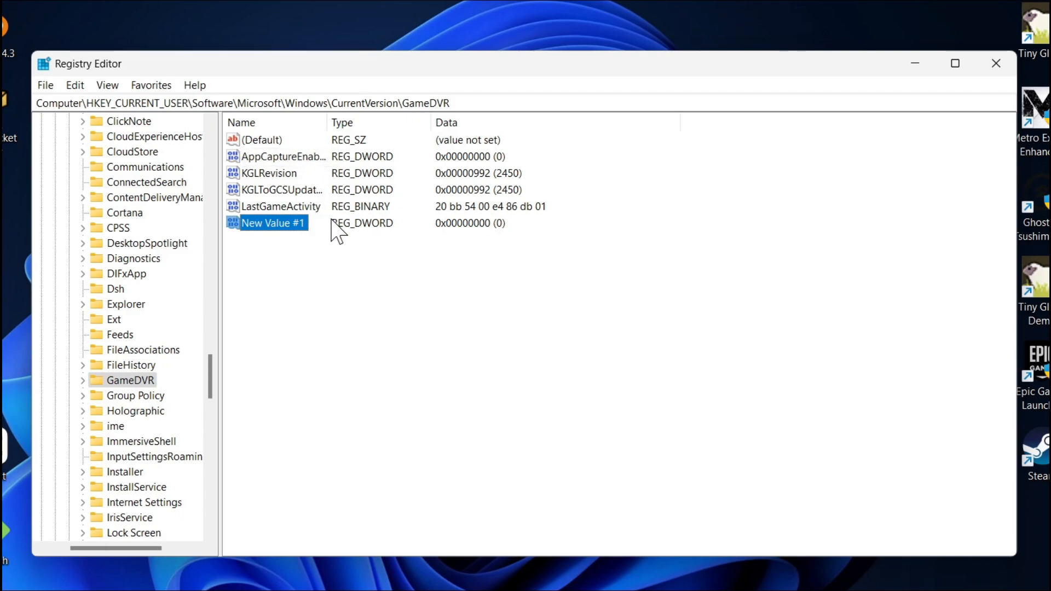
mouse_move(333, 231)
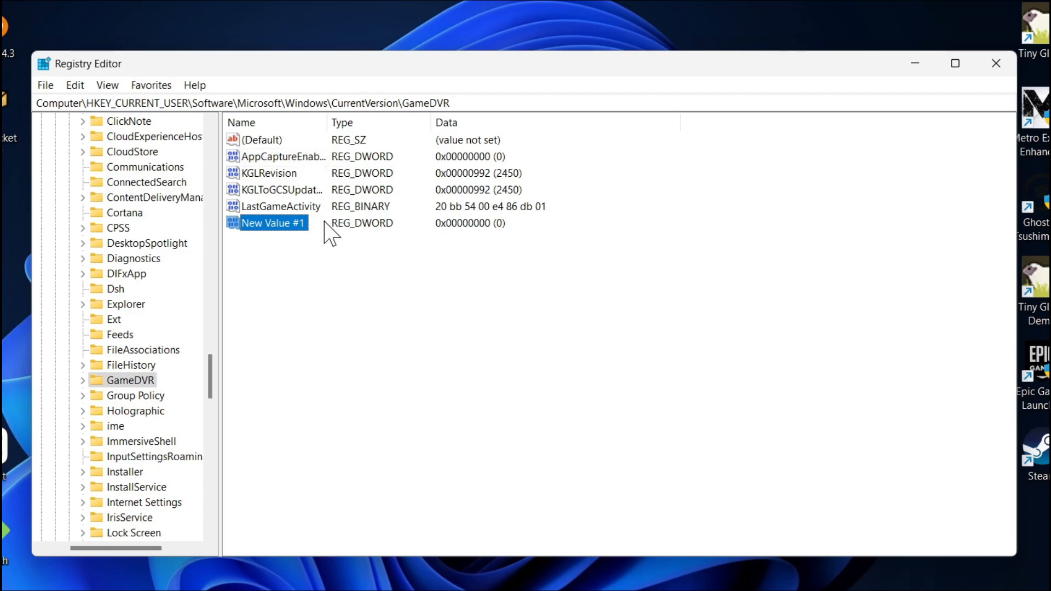
Confirm New Value #1's data as 0.
right_click(269, 223)
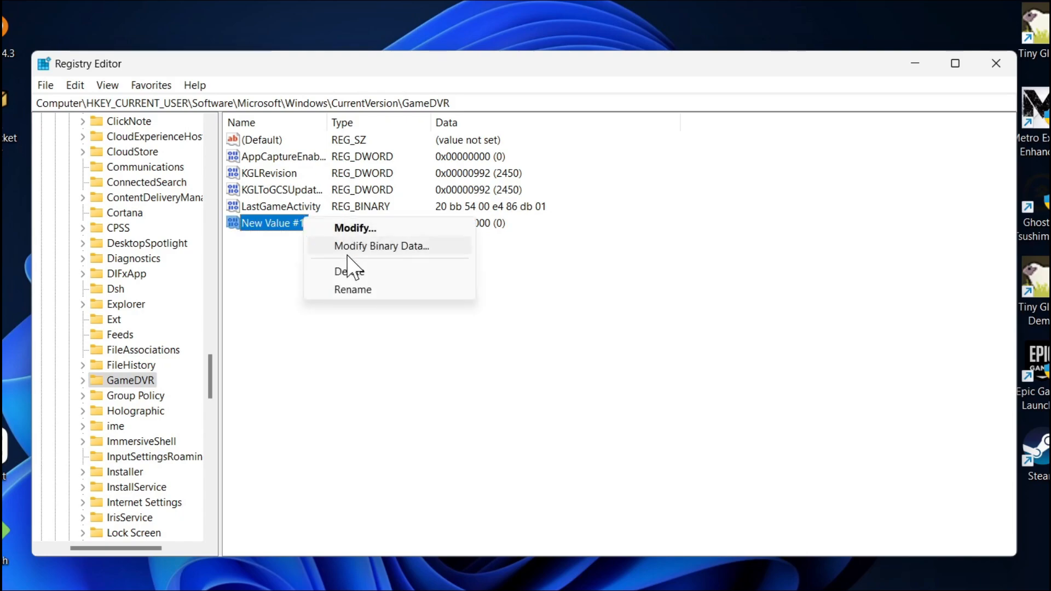
click(355, 228)
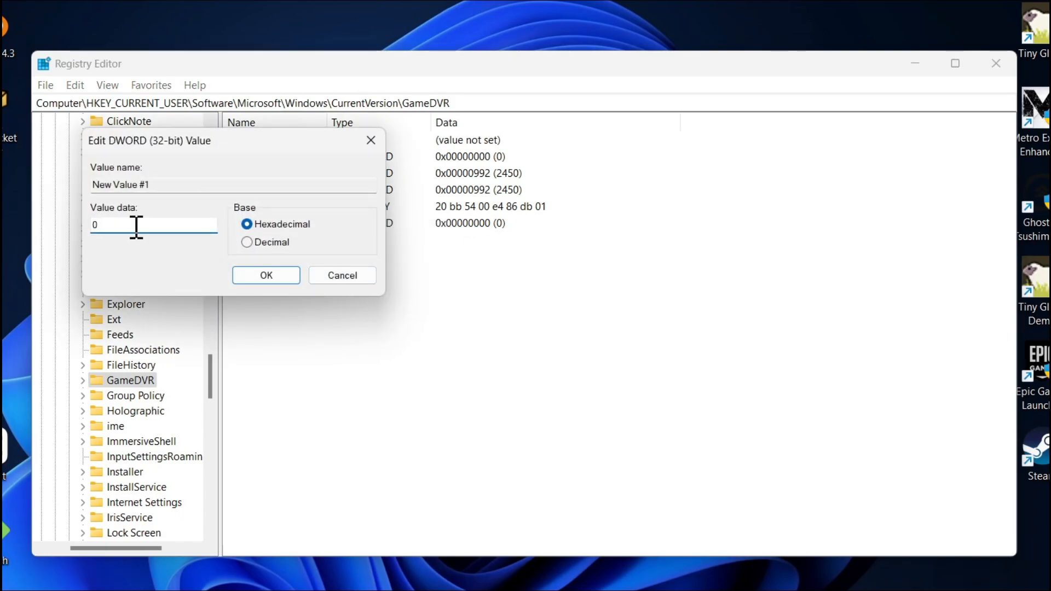
click(265, 275)
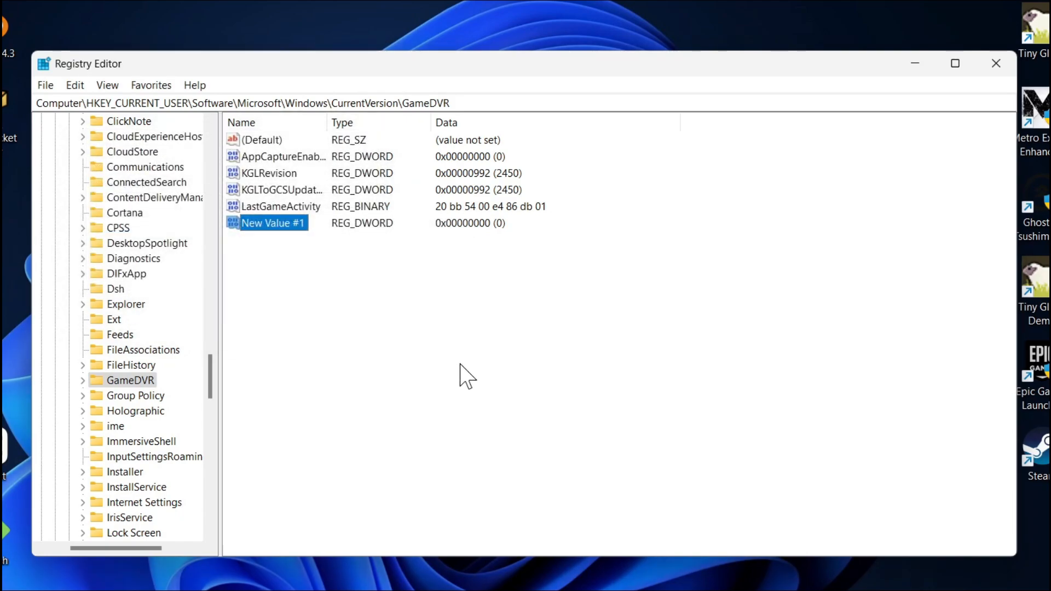